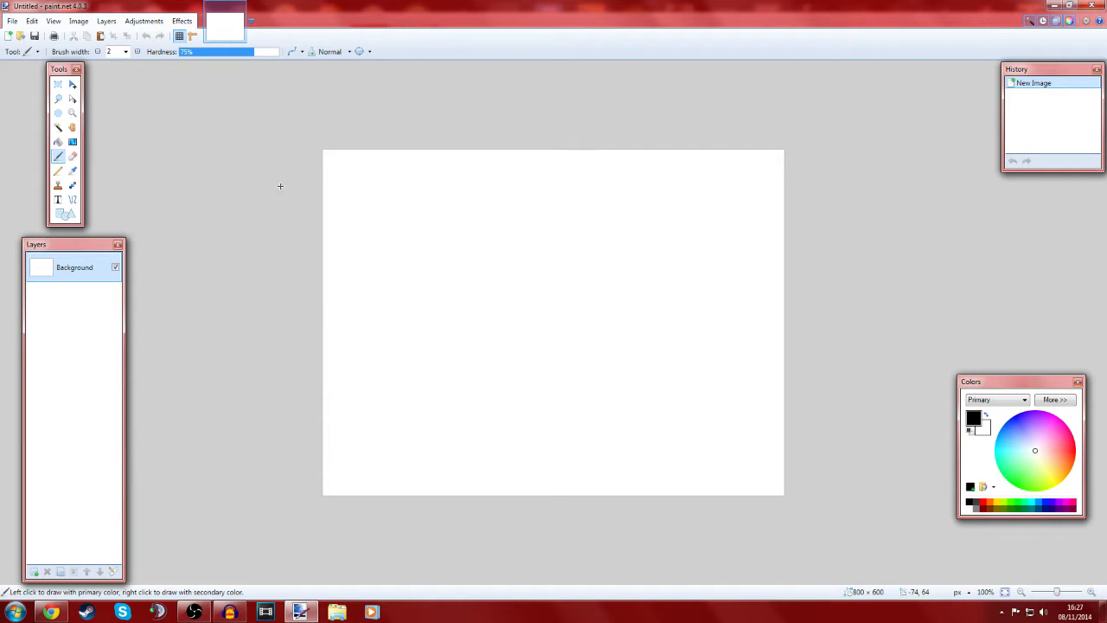
mouse_move(239, 176)
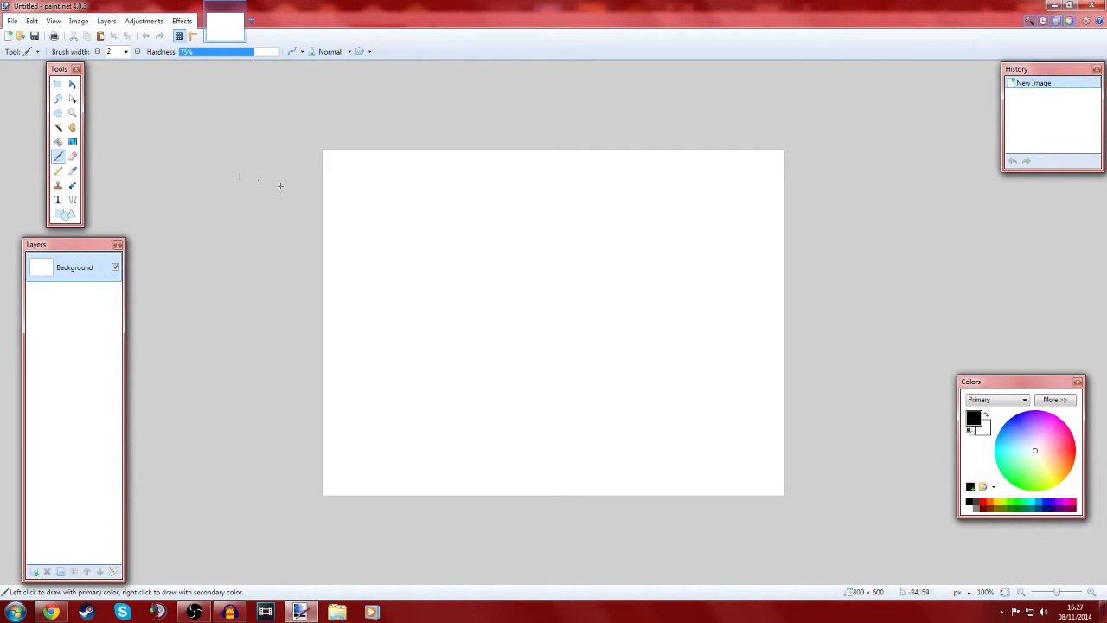
Start a new image and enter a width of 1280 pixels for a 1280×720 canvas.
left_click(31, 20)
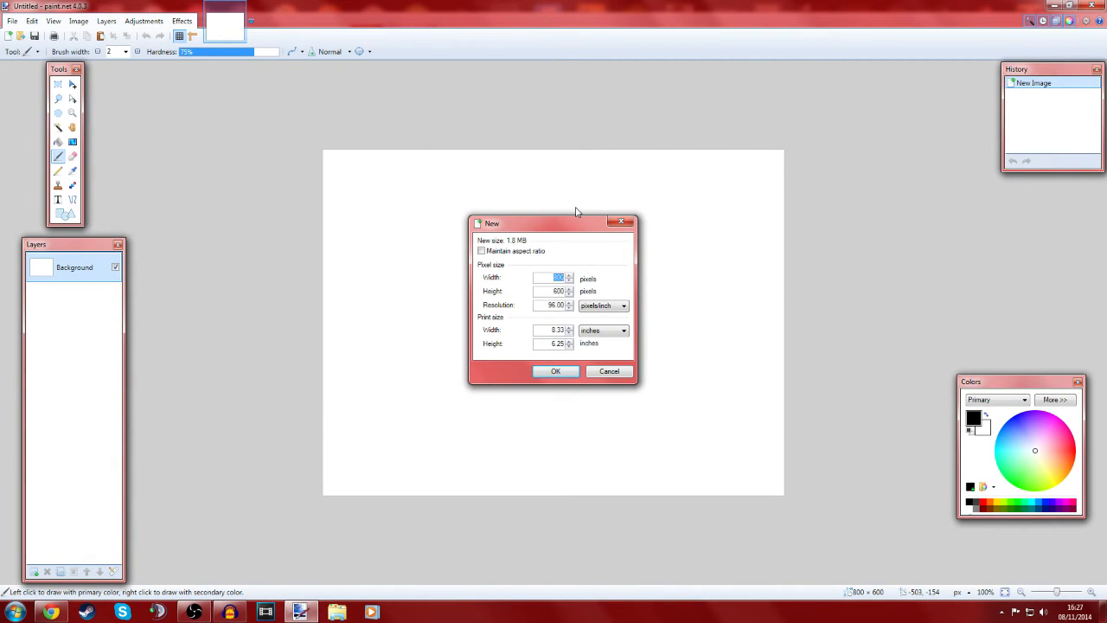
type("12")
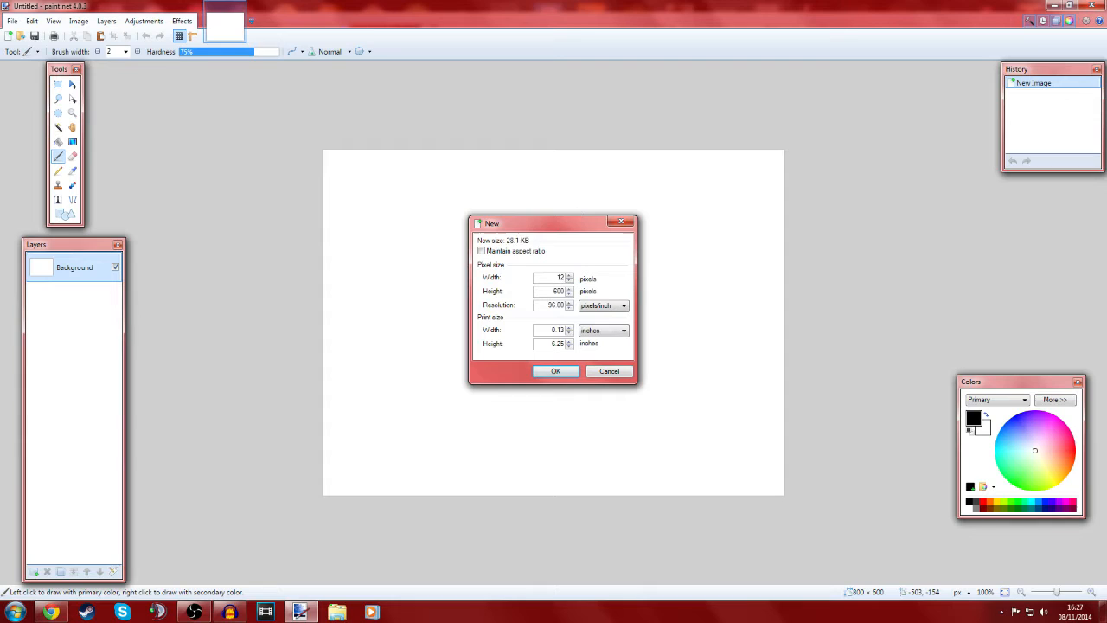
type("1280")
left_click(553, 291)
type("720")
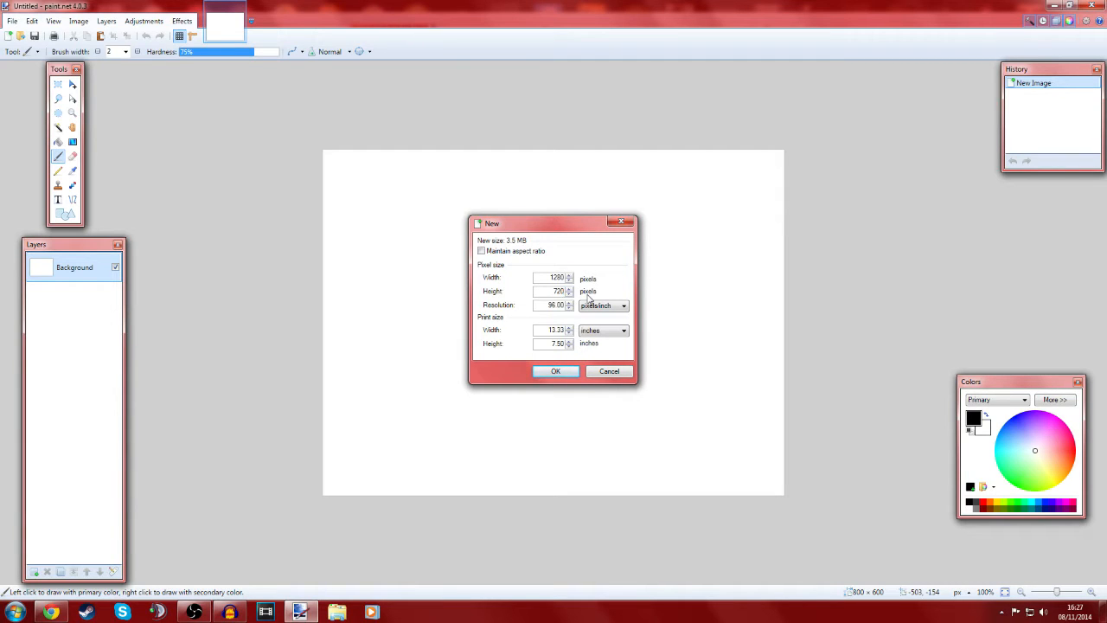
Confirm the 1280×720 image and switch to the Text tool with the Cartoonist font.
left_click(555, 370)
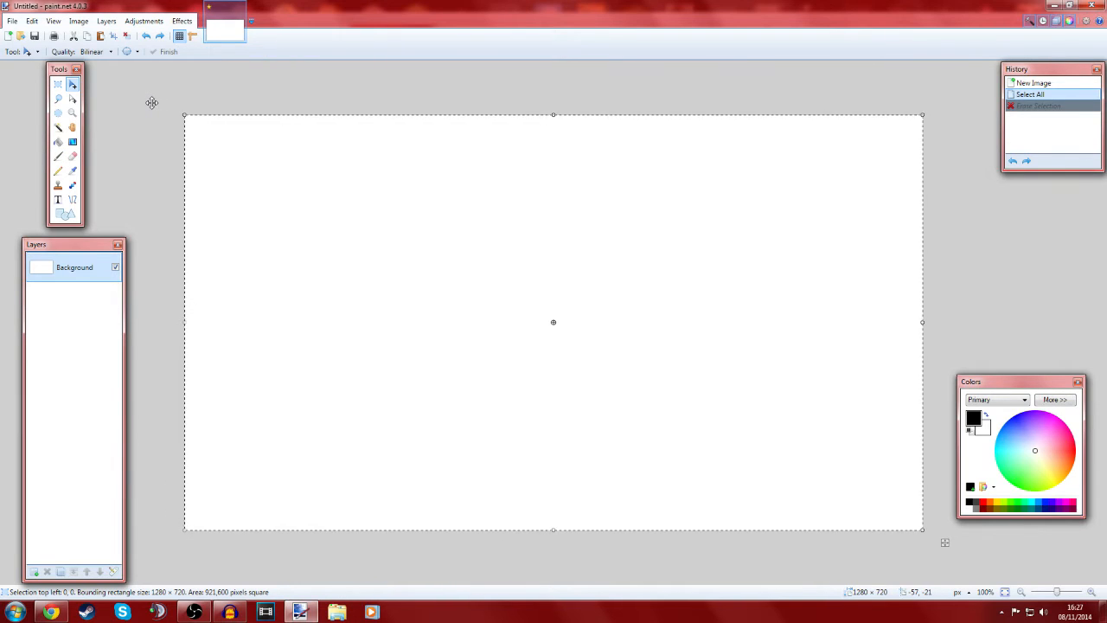
left_click(126, 34)
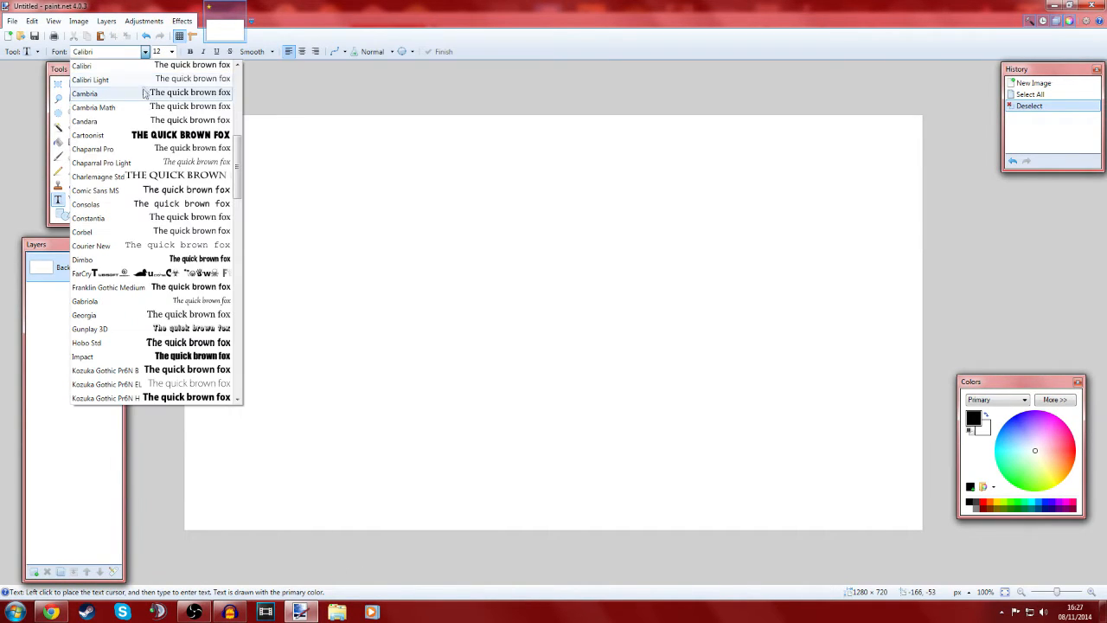
left_click(86, 135)
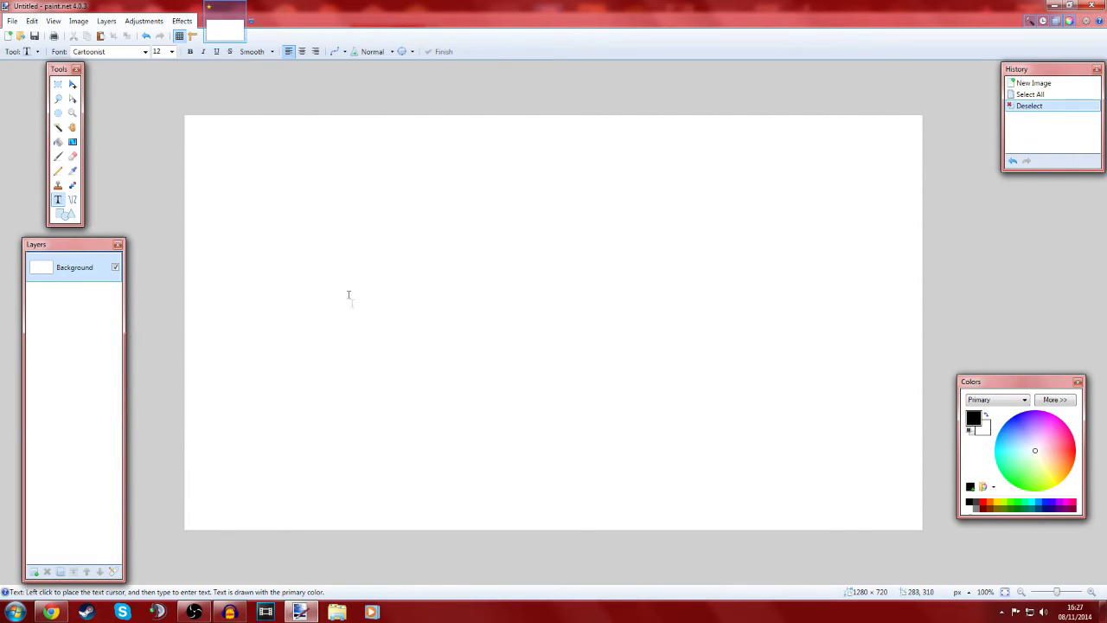
Write FARGAMES in large black lettering across the middle of the canvas.
left_click(350, 302)
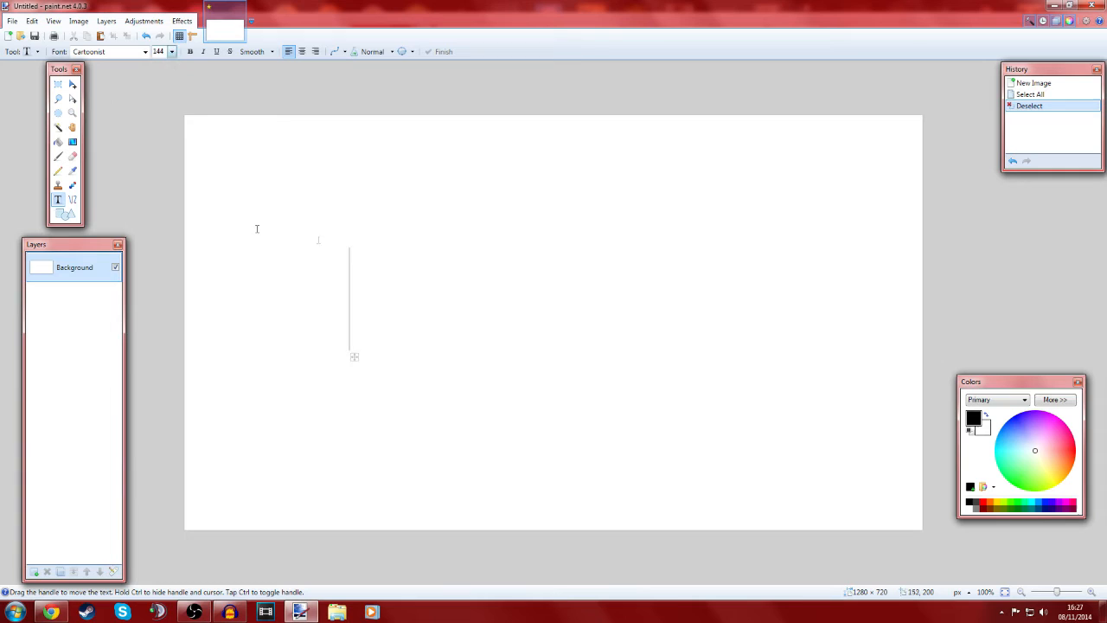
type("FARGAM")
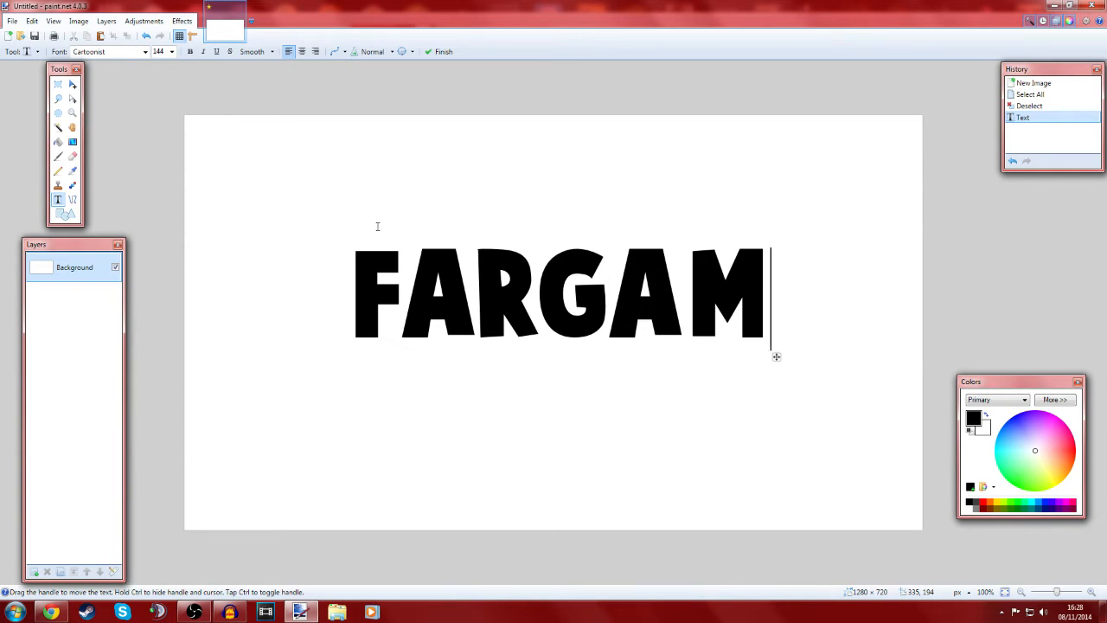
type("ES")
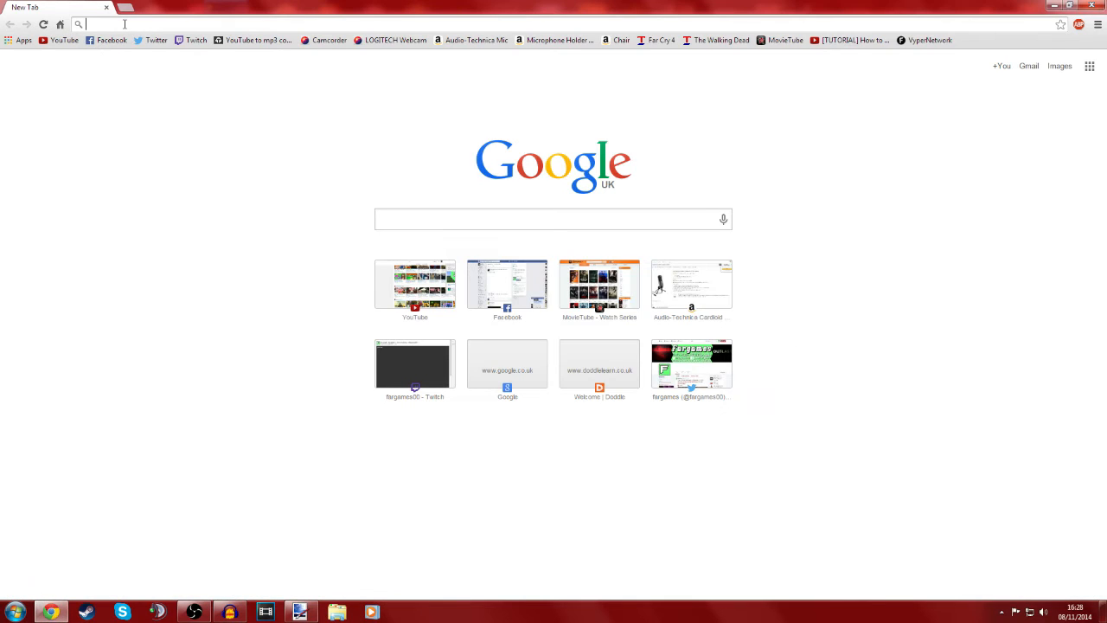
mouse_move(256, 18)
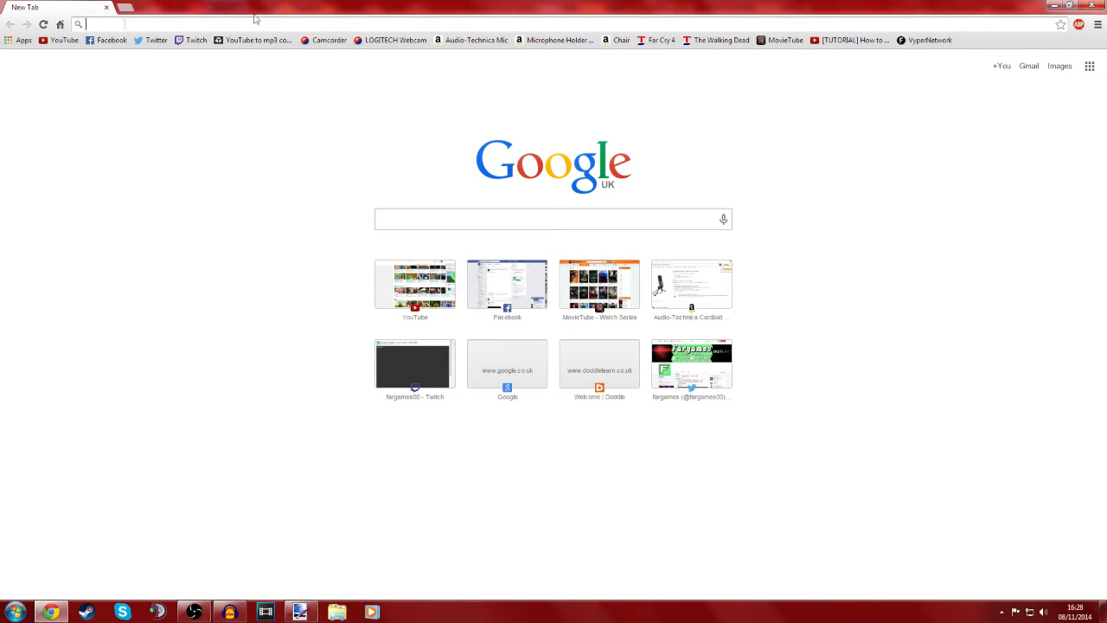
Search Google Images for 'texture' and open the dark smoky blue-grey result.
left_click(1059, 66)
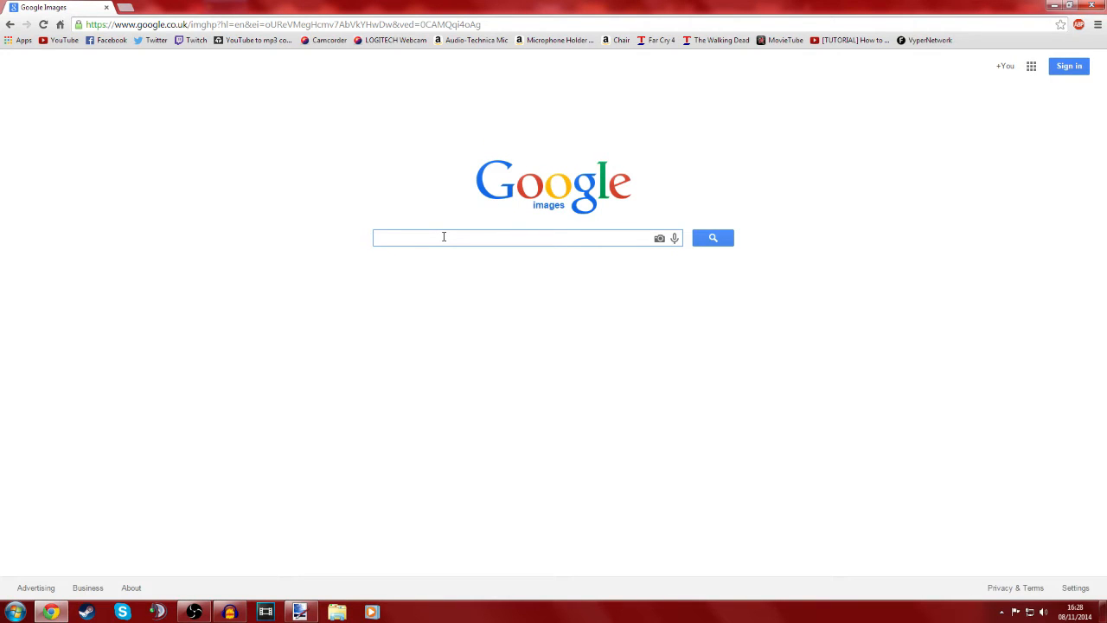
left_click(443, 237)
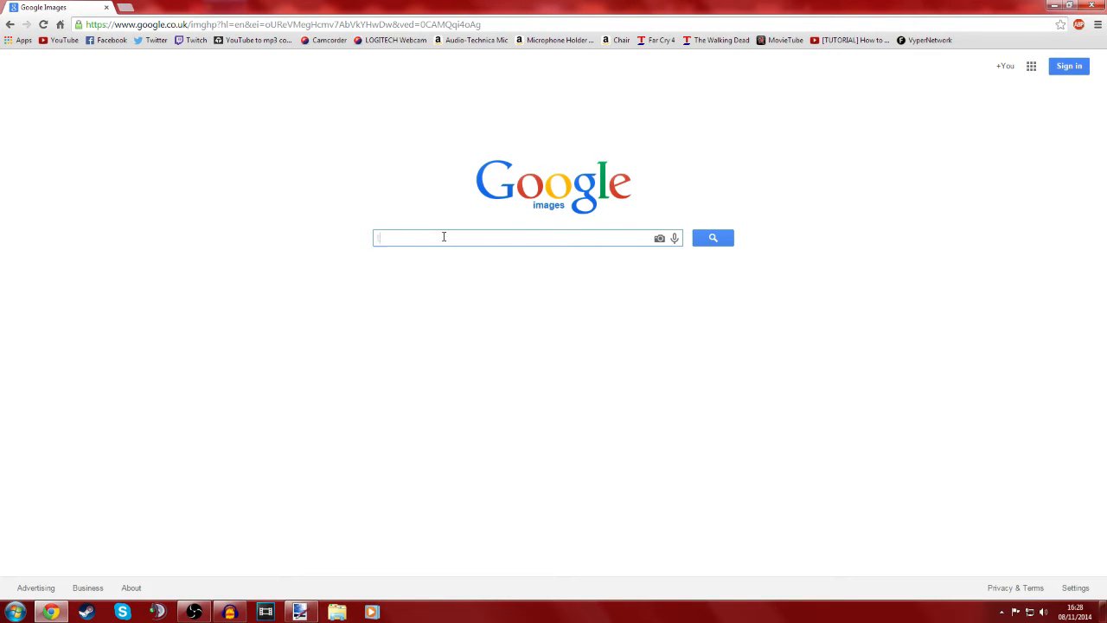
type("textures")
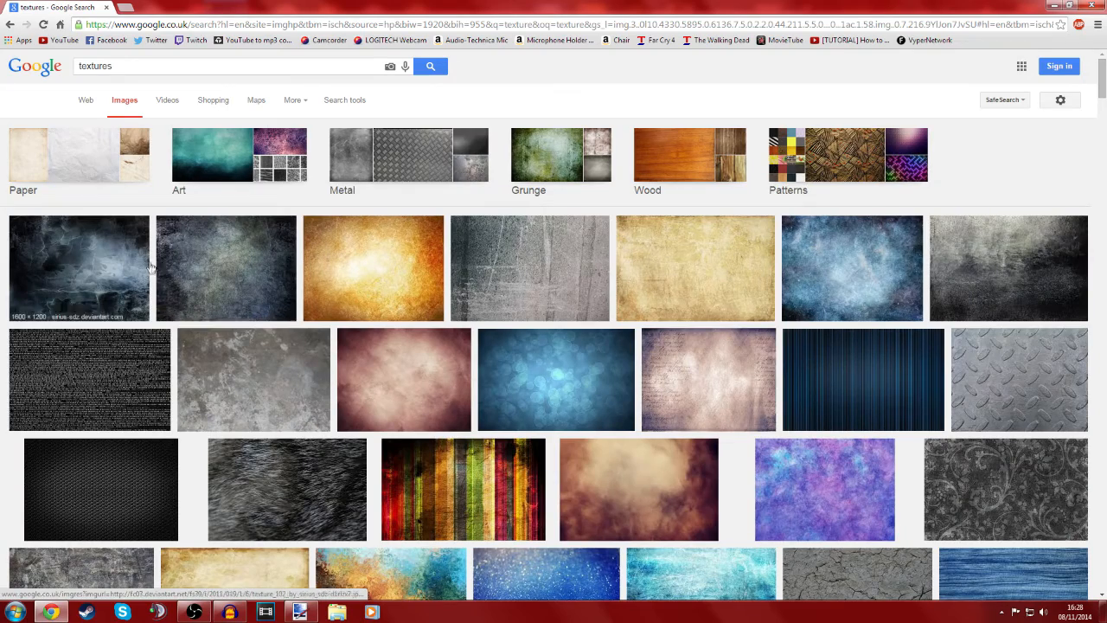
left_click(80, 268)
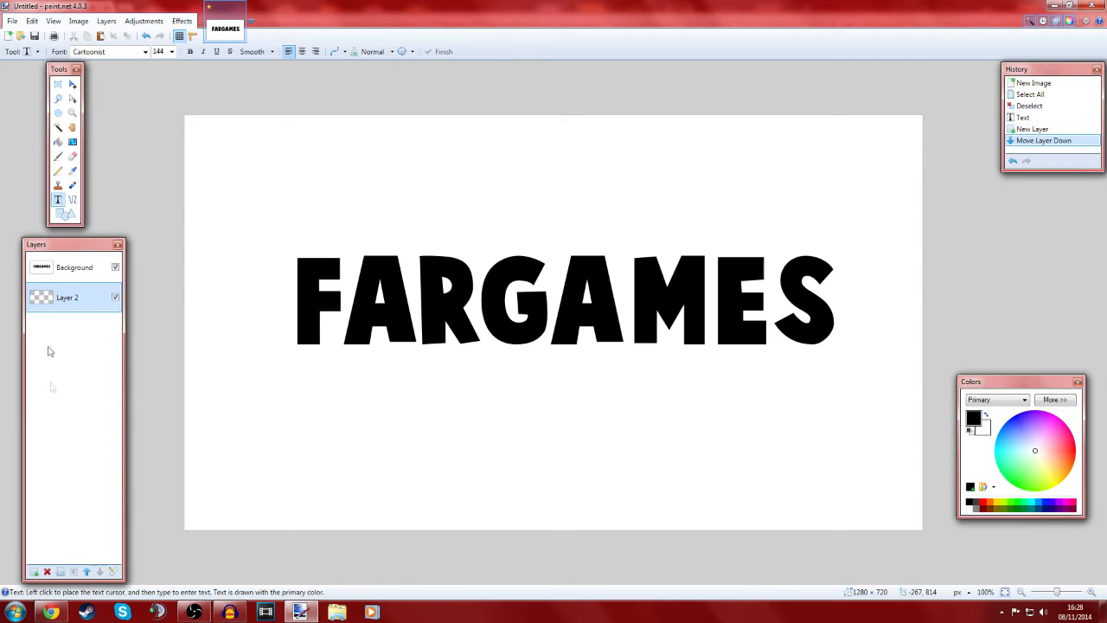
Paste the copied texture into the lower layer, keeping the canvas at 1280×720.
key("ctrl+v")
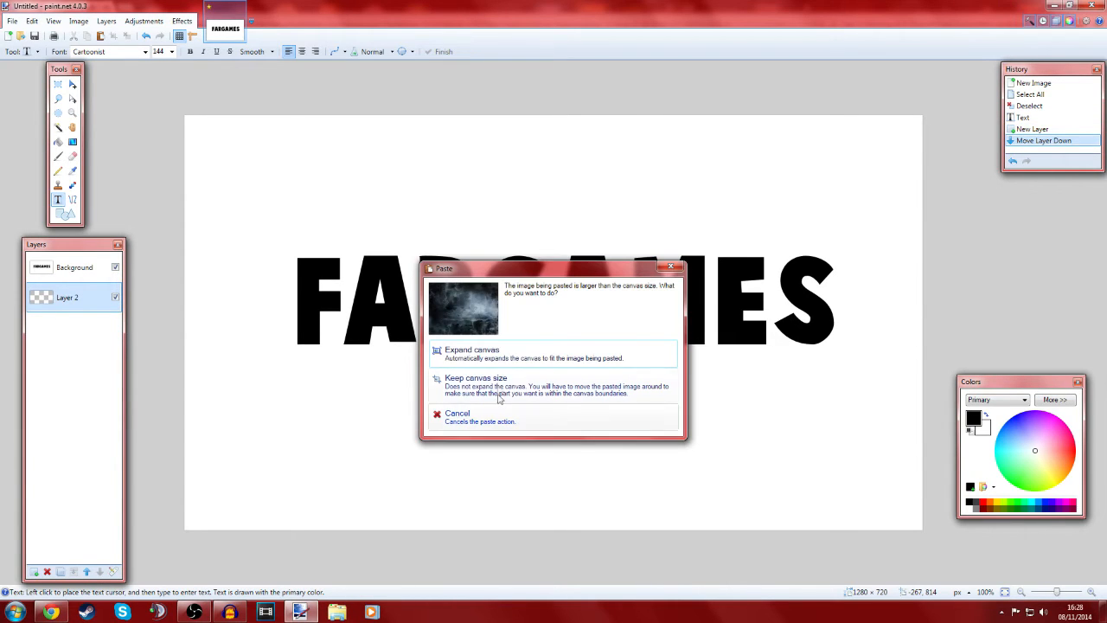
left_click(476, 377)
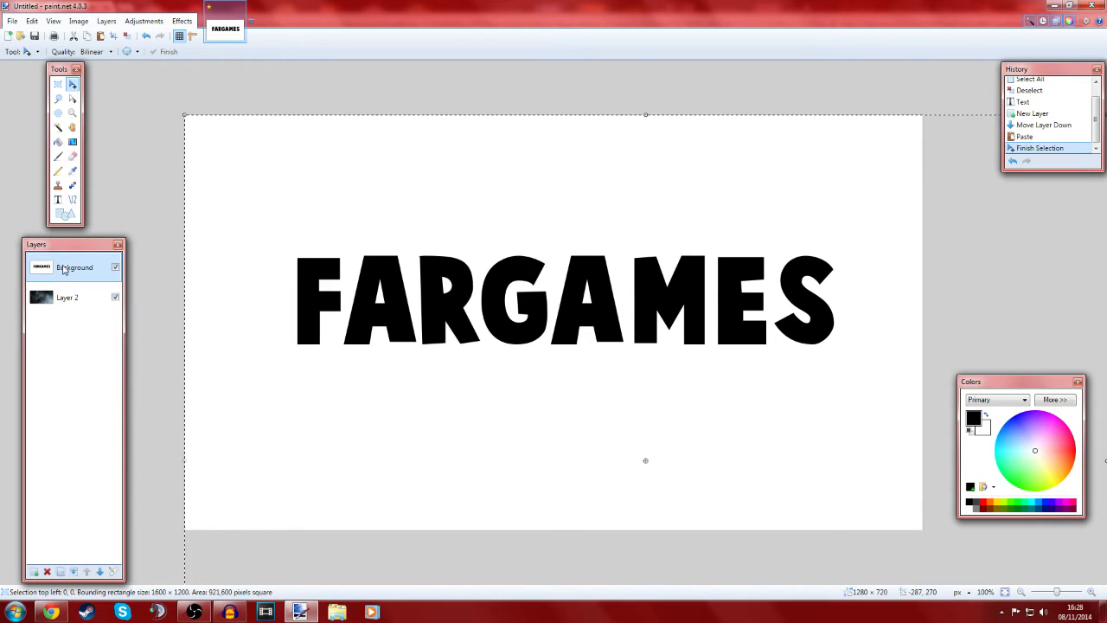
mouse_move(59, 128)
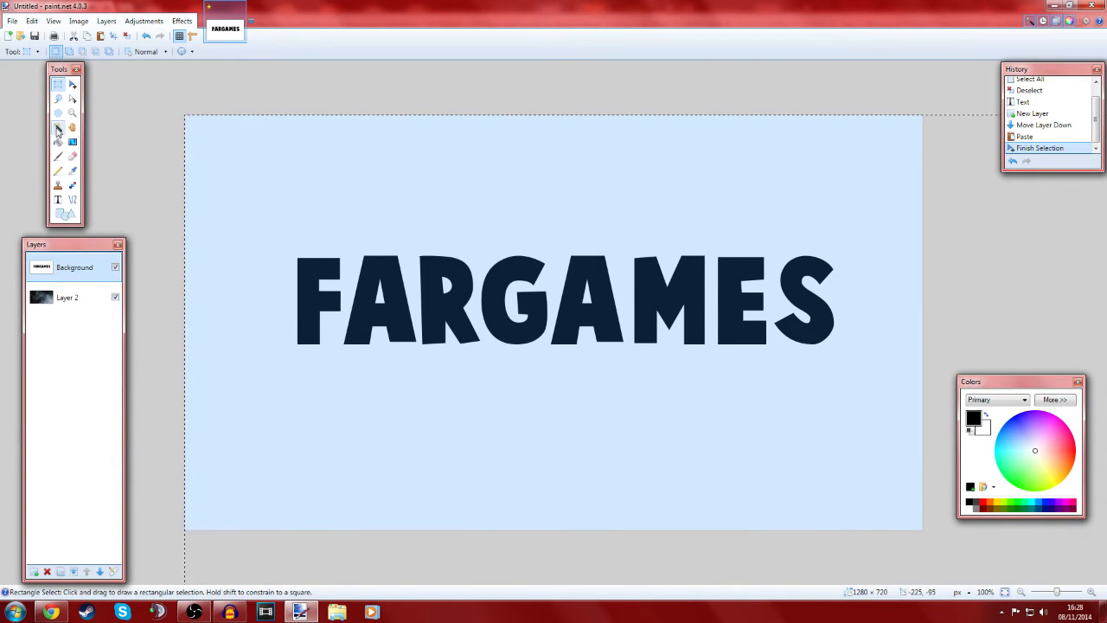
Magic Wand the black FARGAMES letters on the background layer so they can be cut out.
left_click(58, 128)
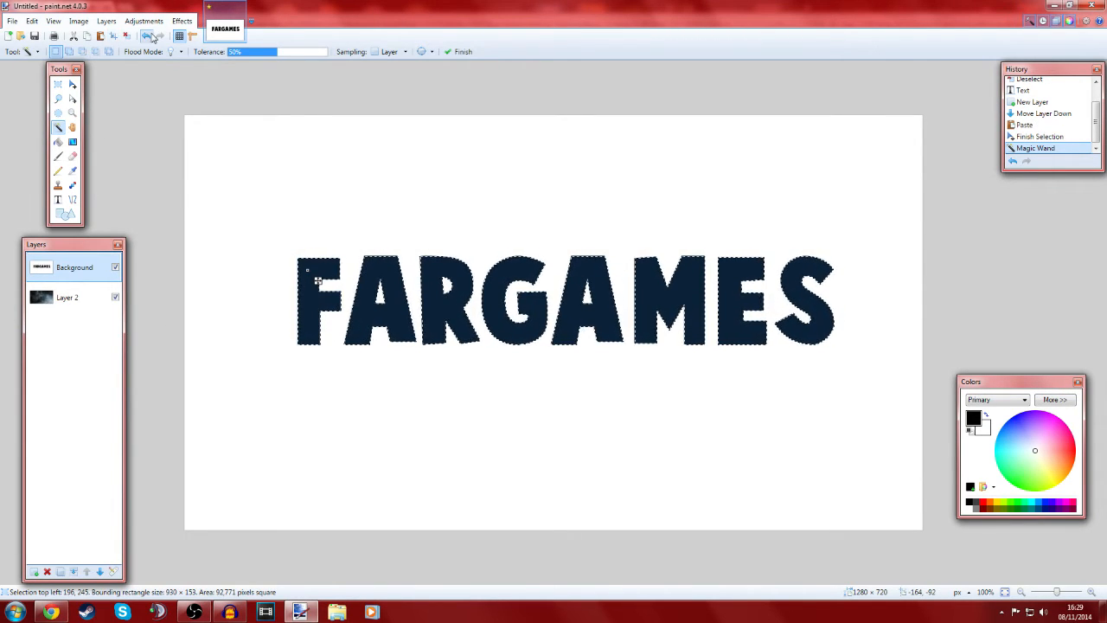
left_click(377, 297)
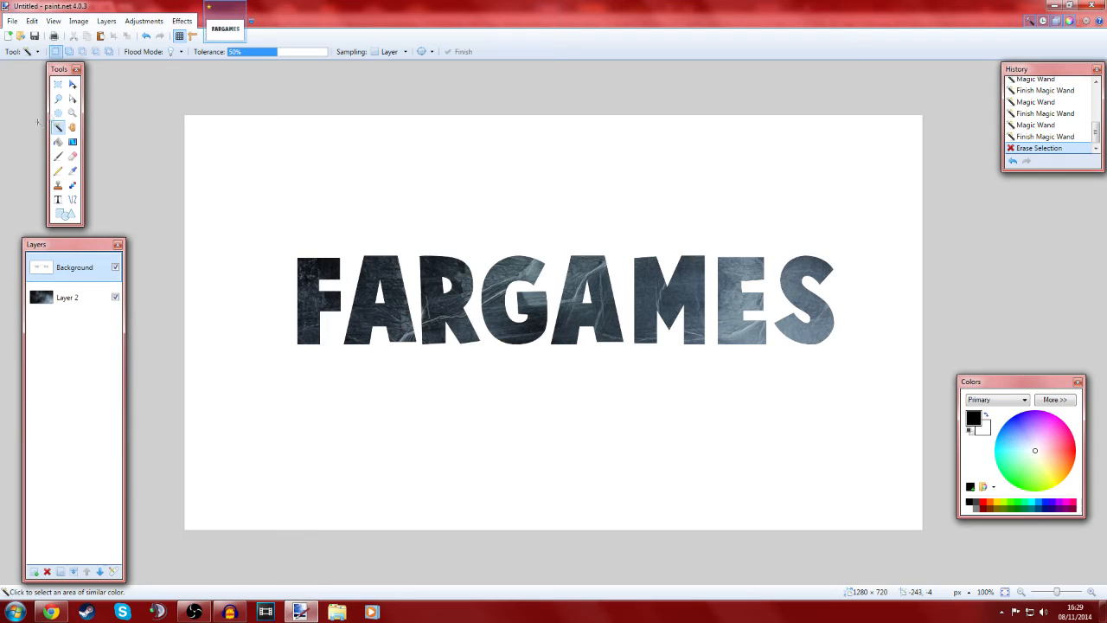
mouse_move(372, 187)
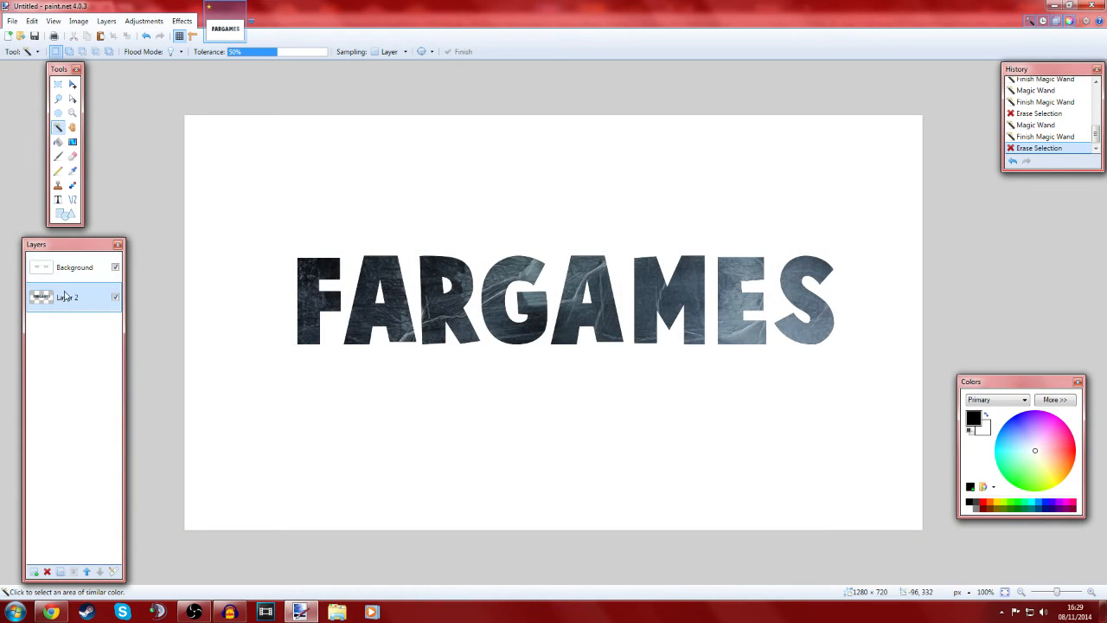
Delete the white background layer and grab the textured lettering for resizing.
left_click(75, 266)
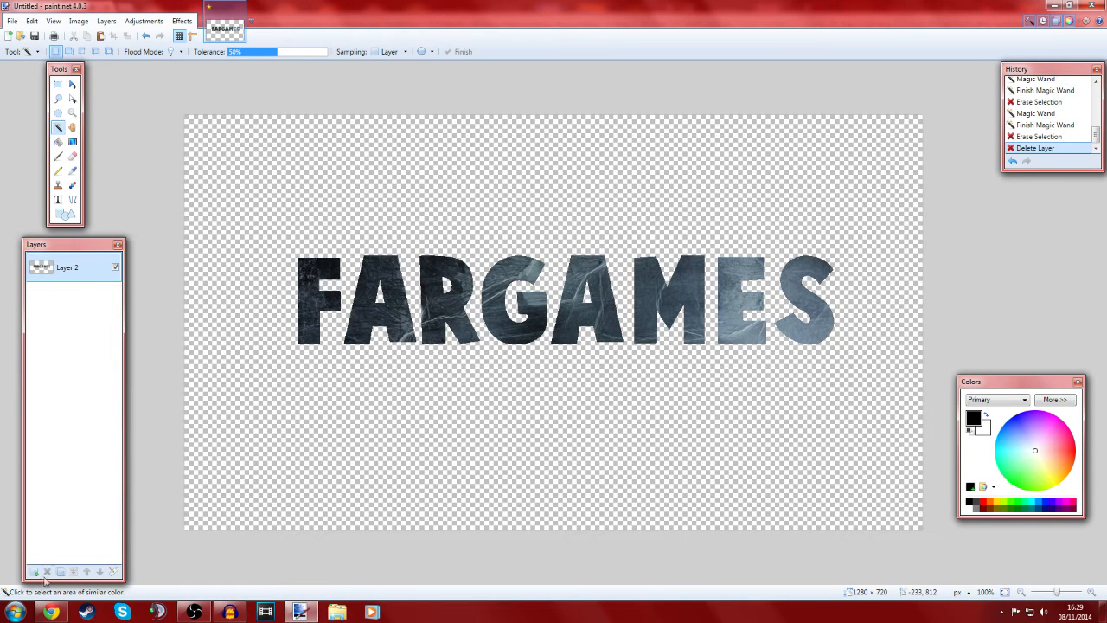
left_click(73, 83)
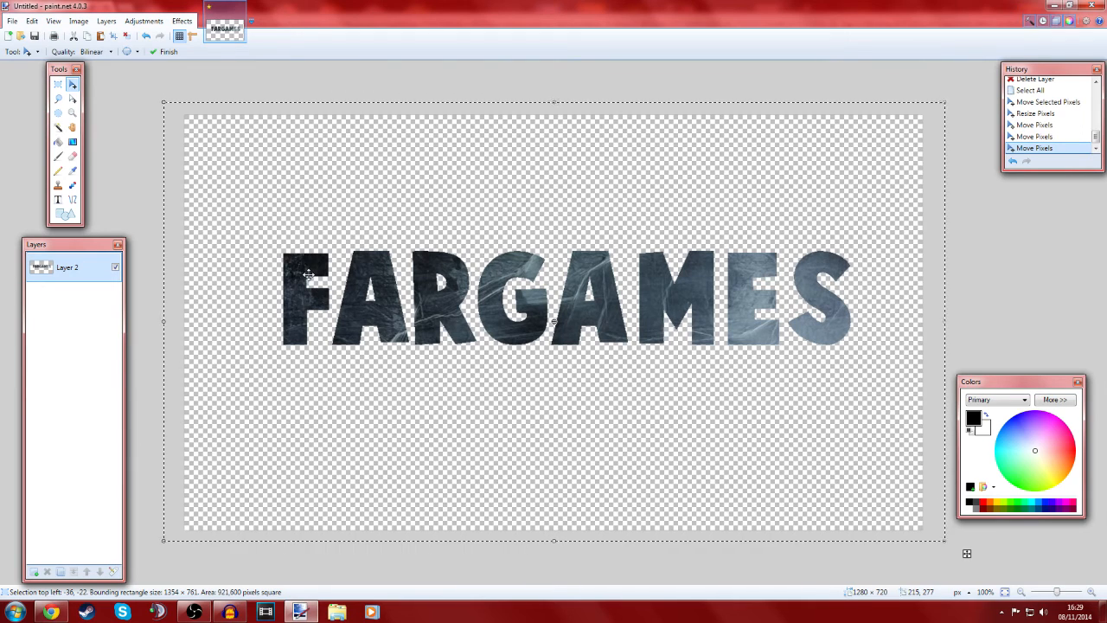
Drag the enlarged textured FARGAMES back to the centre of the transparent canvas.
left_click(147, 37)
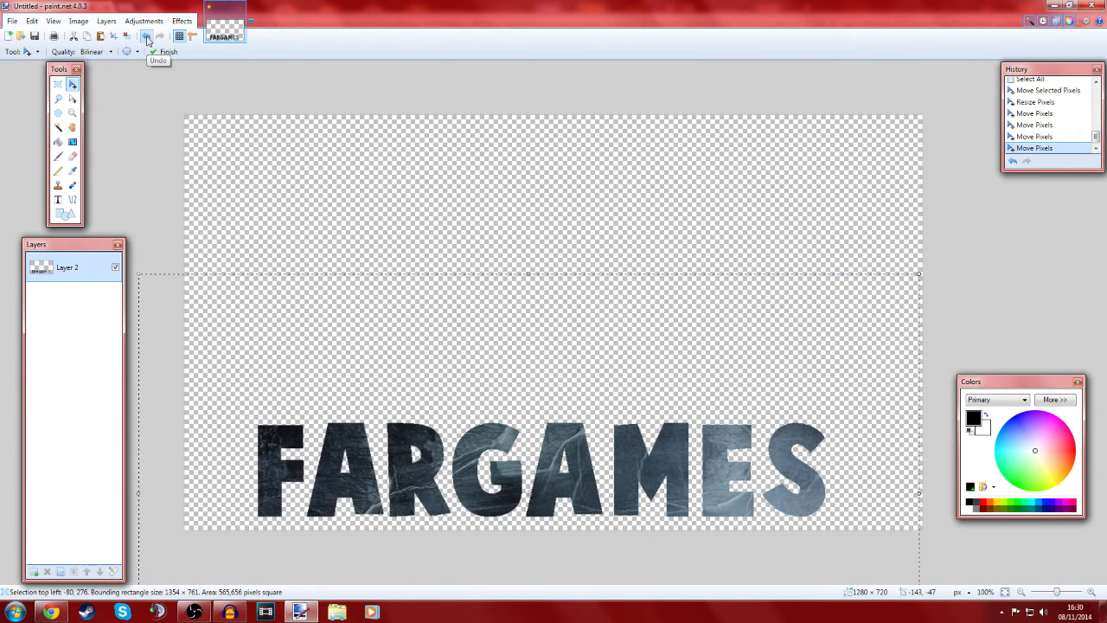
left_click_drag(545, 471, 516, 274)
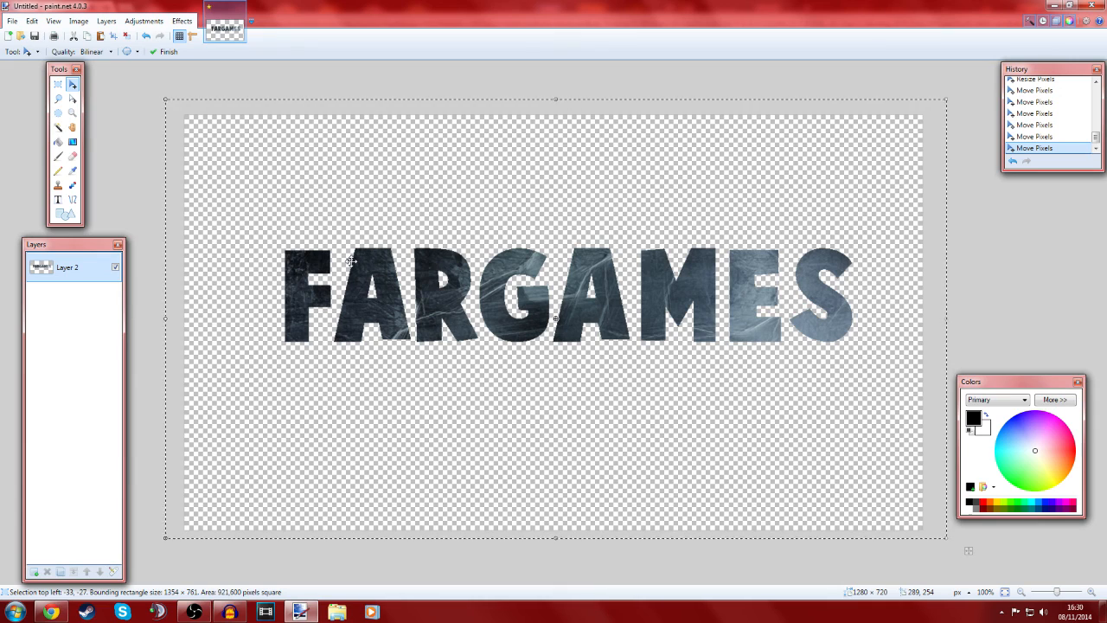
mouse_move(741, 15)
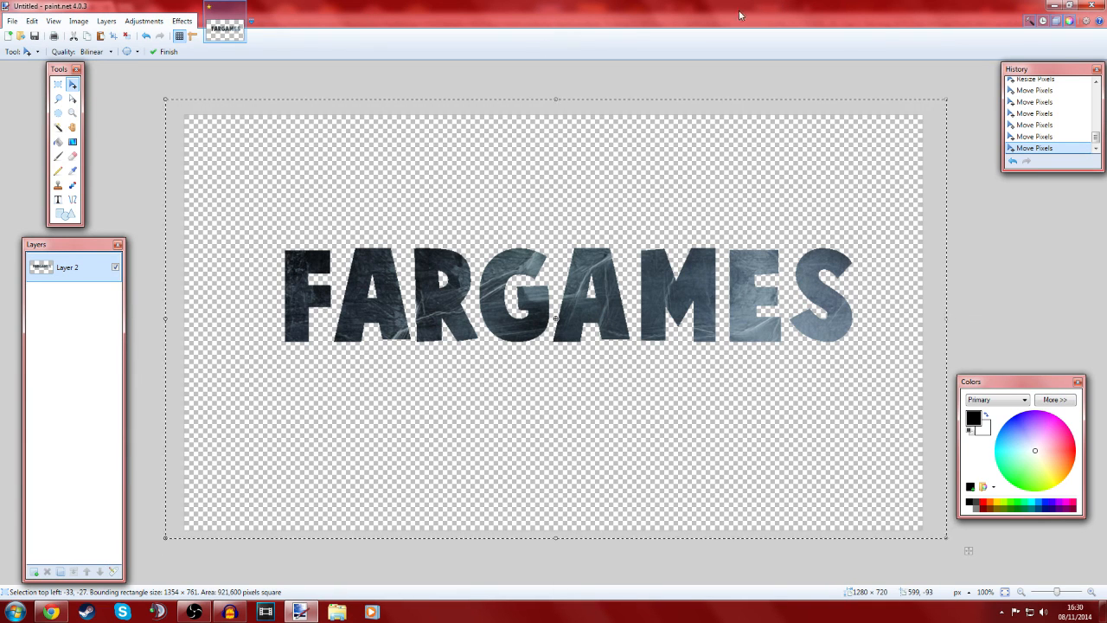